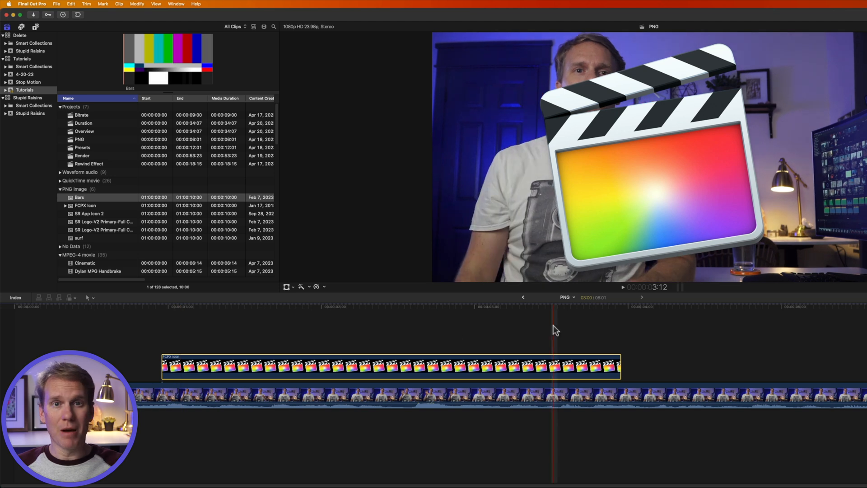
# - Bring up the Media Import window from File > Import > Media
pyautogui.click(414, 325)
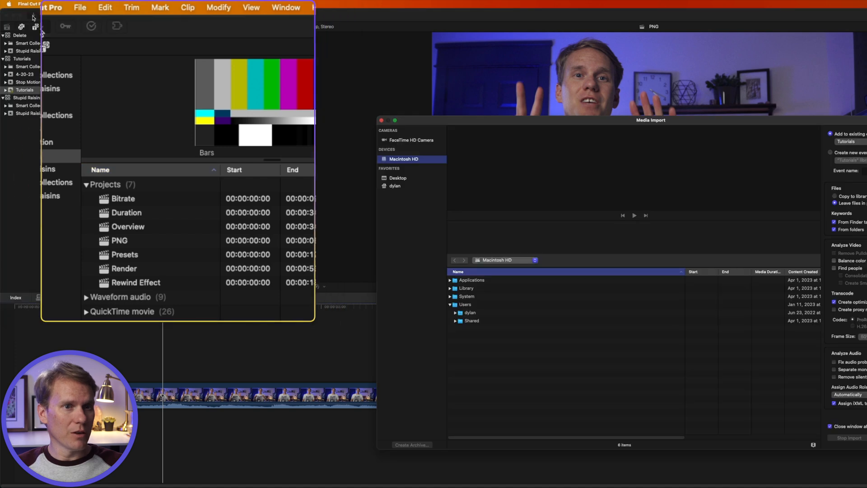
# - Import FCPX Icon, Fries and lips PNGs into the Tutorials event with Copy to library
pyautogui.press('cmd+i')
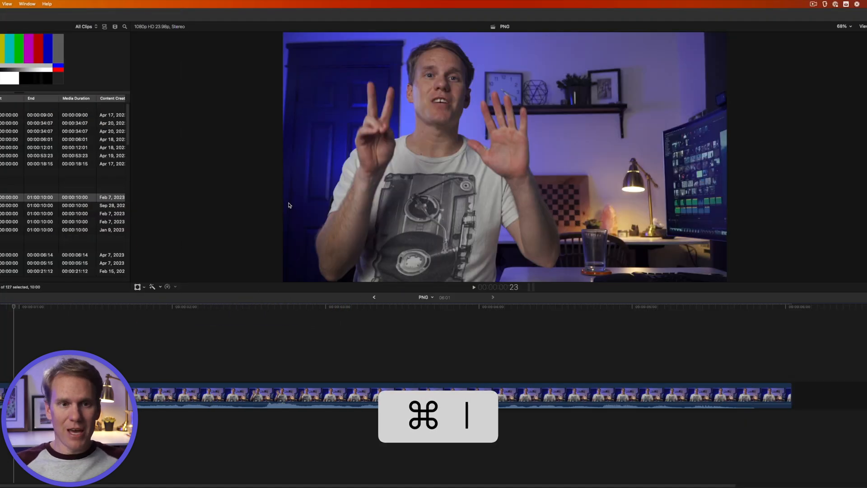
pyautogui.press('cmd+i')
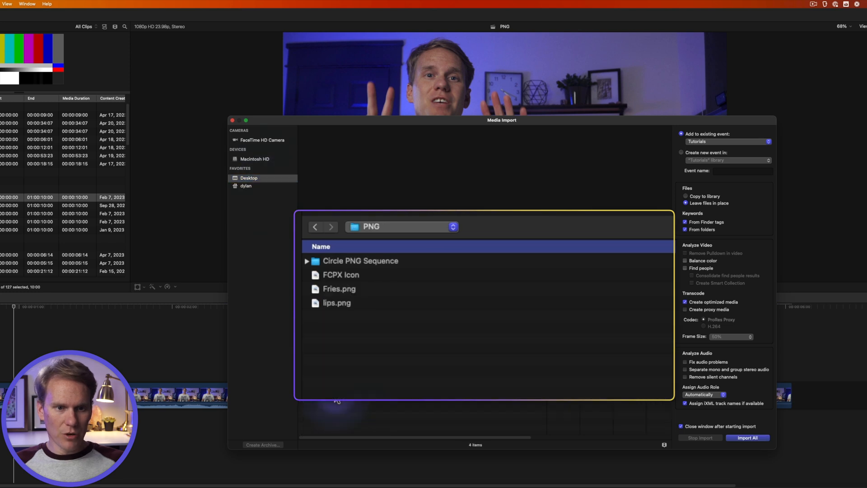
pyautogui.click(342, 274)
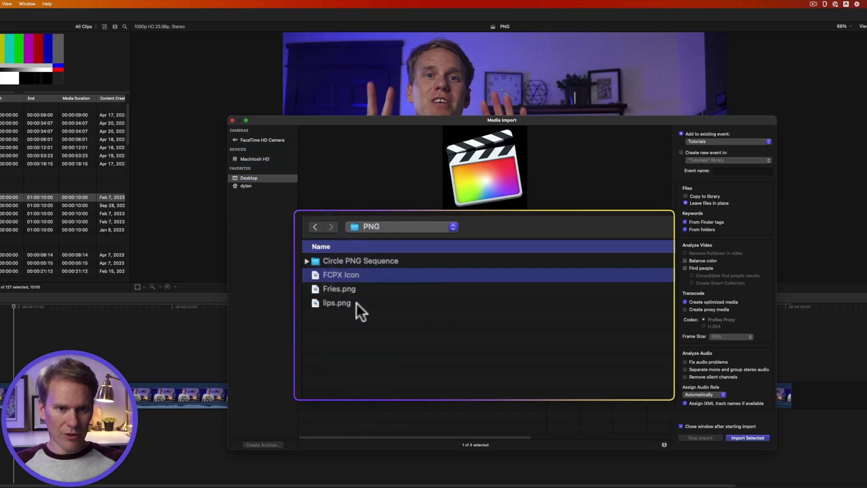
pyautogui.click(339, 289)
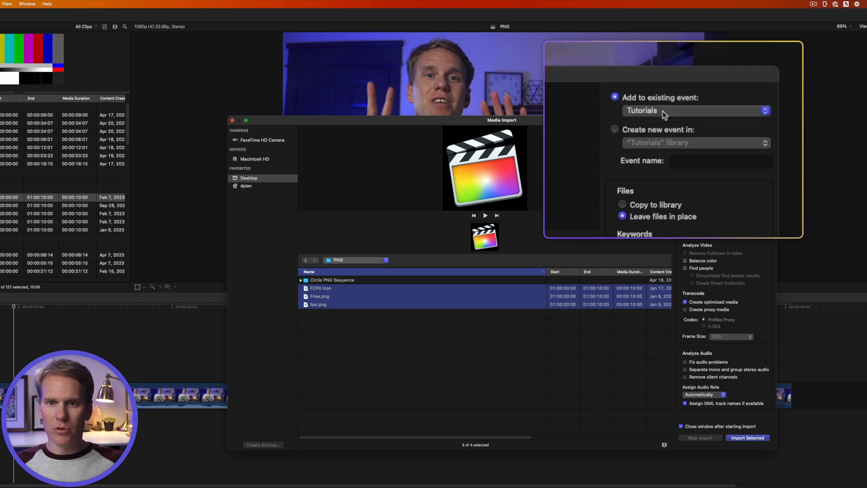
pyautogui.click(621, 204)
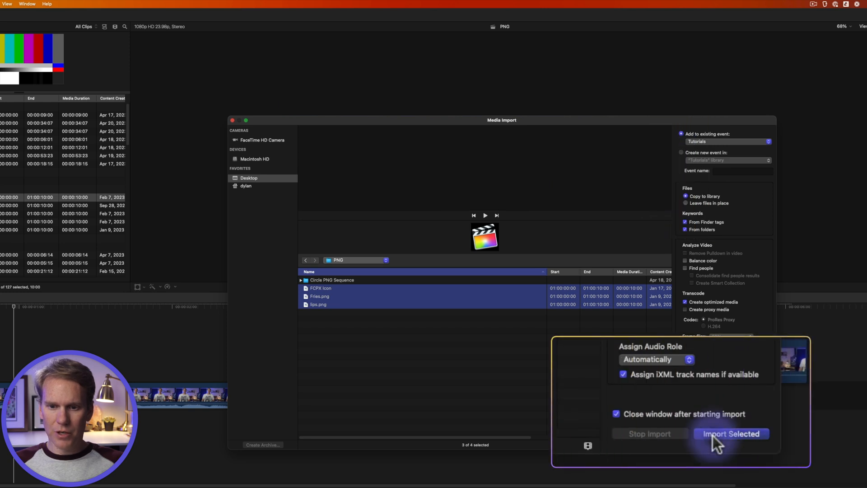
pyautogui.click(732, 434)
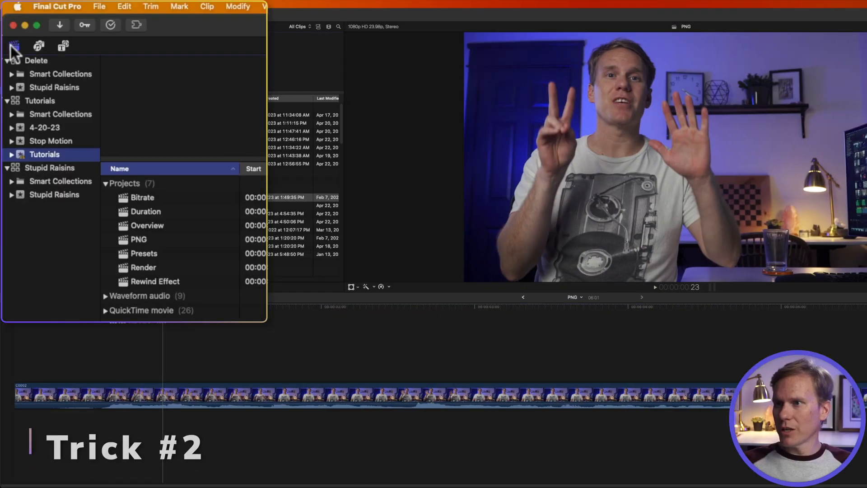
pyautogui.moveTo(70, 161)
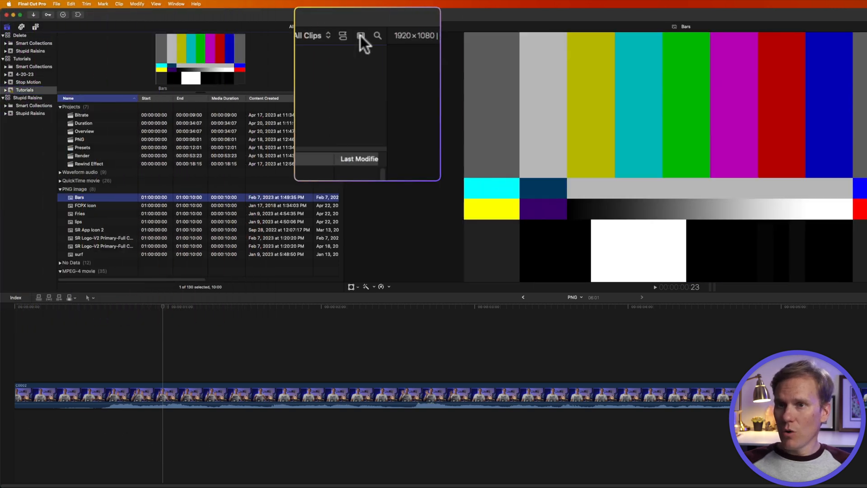
# - Group the browser clips by File Type in the clip appearance options
pyautogui.click(360, 37)
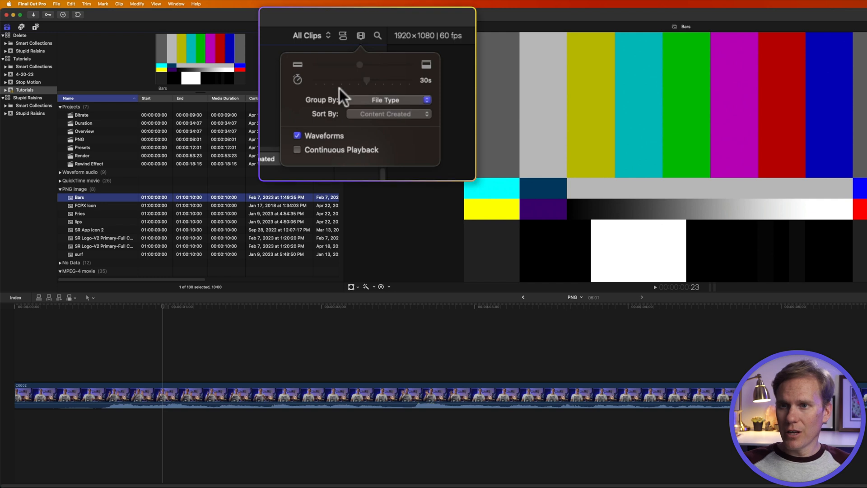
pyautogui.click(388, 100)
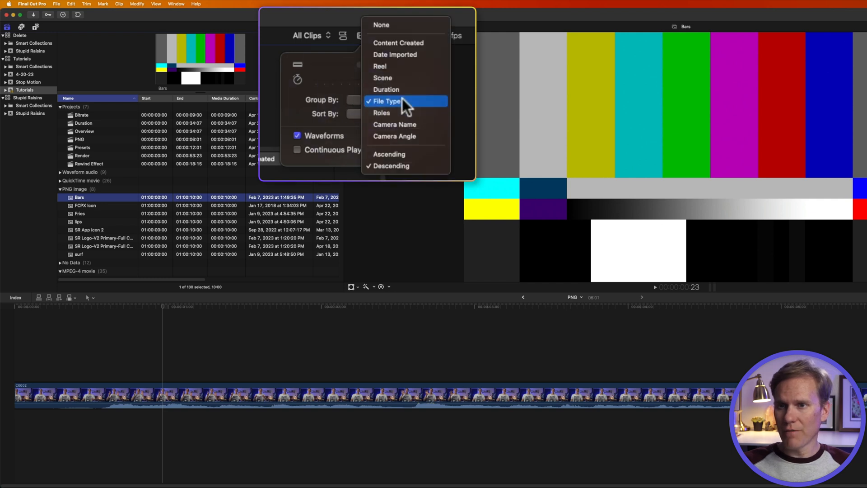
pyautogui.click(381, 25)
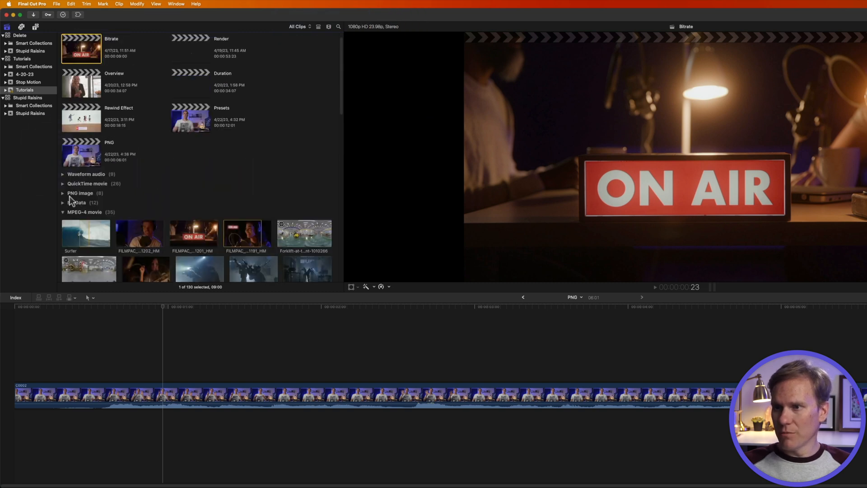
# - Return the browser to list view and preview Fries, SR Logo and FCPX Icon images
pyautogui.click(343, 36)
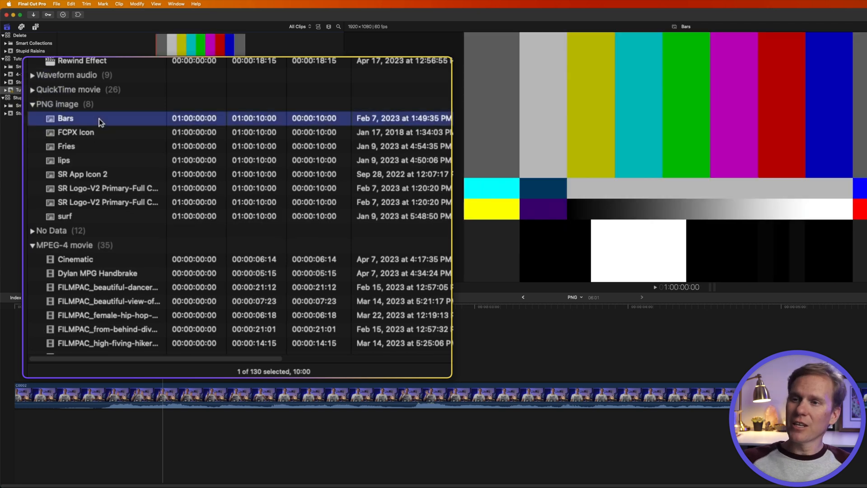
pyautogui.click(66, 146)
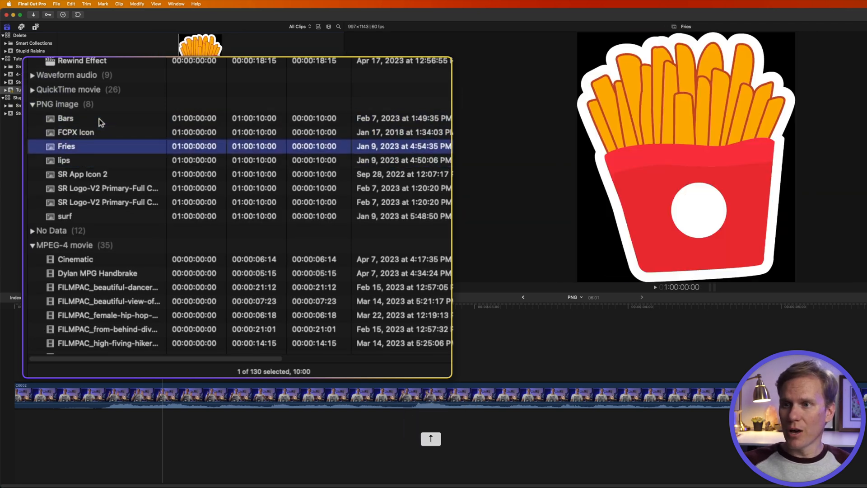
pyautogui.click(109, 188)
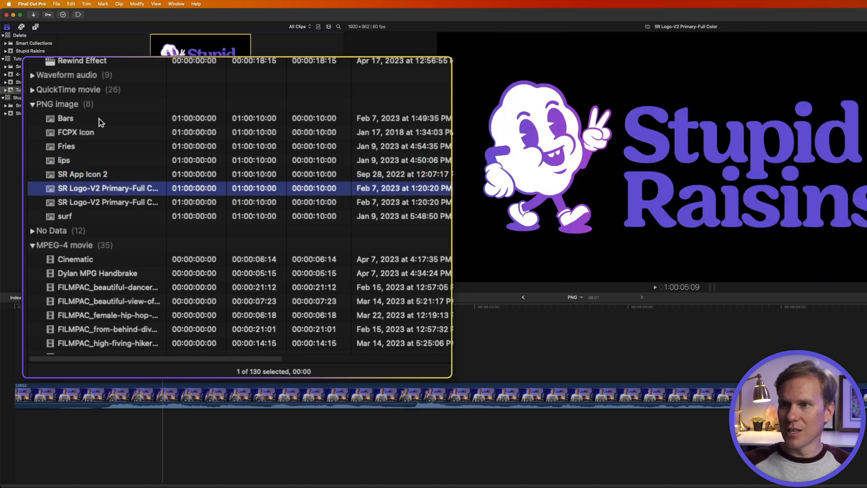
pyautogui.click(76, 132)
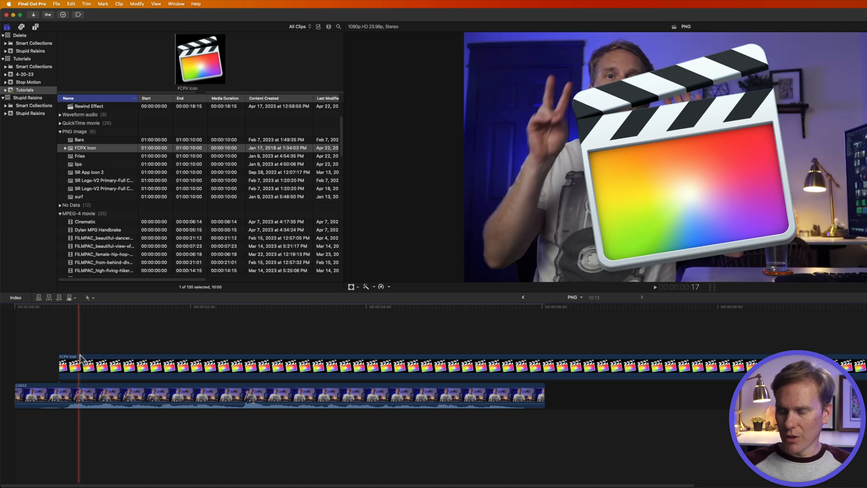
# - Remove the icon clip, then reconnect the FCPX Icon image above the video
pyautogui.press('e')
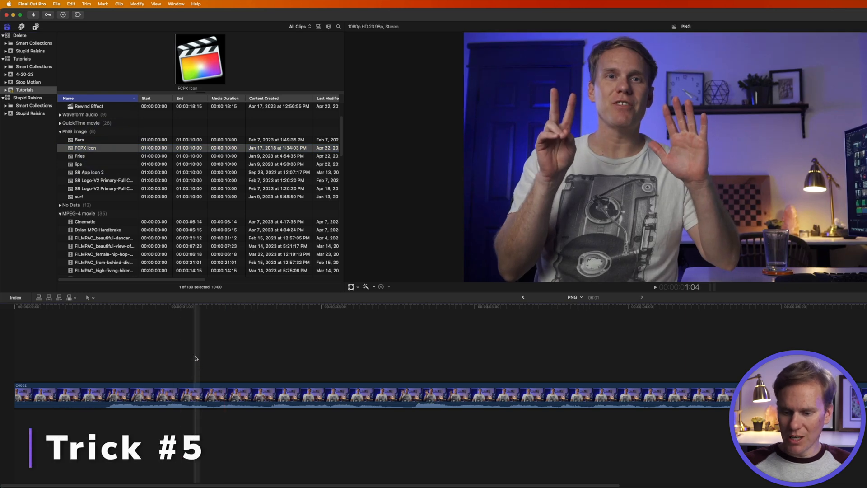
pyautogui.press('w')
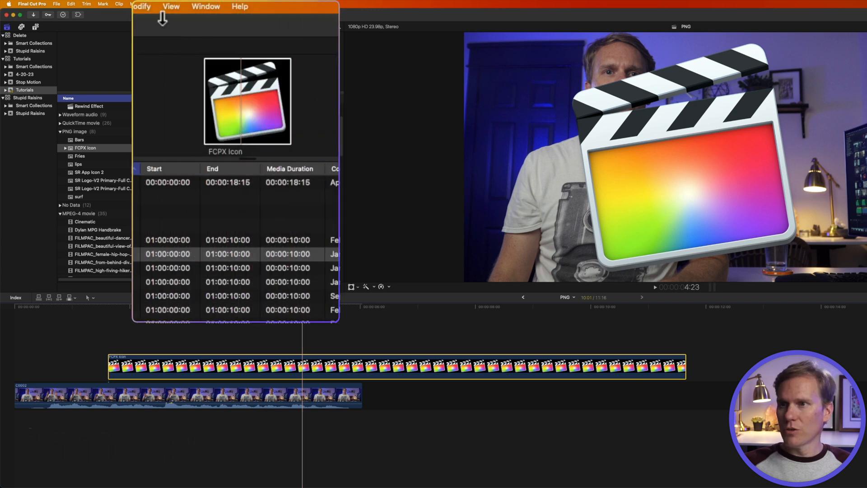
# - Show the icon clip's compositing, transform, crop and distort properties in the Inspector
pyautogui.click(137, 6)
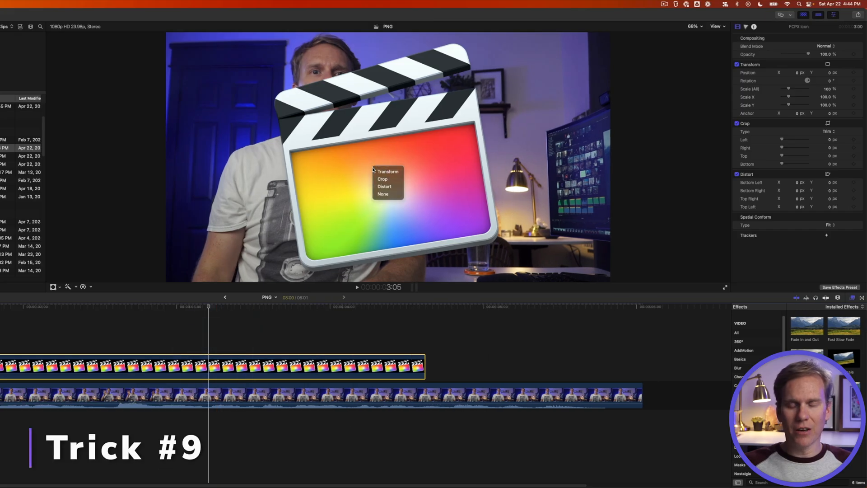
# - Transform the icon in the viewer: slight tilt, under half size, moved lower right, then Done
pyautogui.click(388, 172)
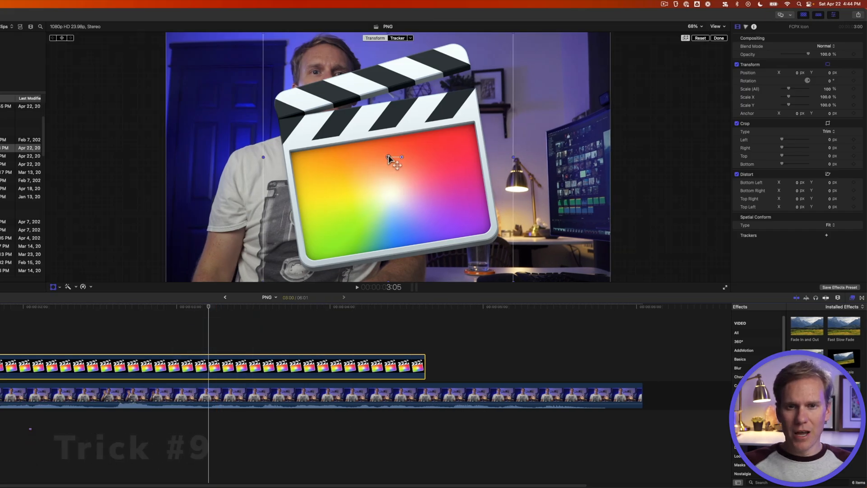
pyautogui.moveTo(395, 157); pyautogui.dragTo(402, 195)
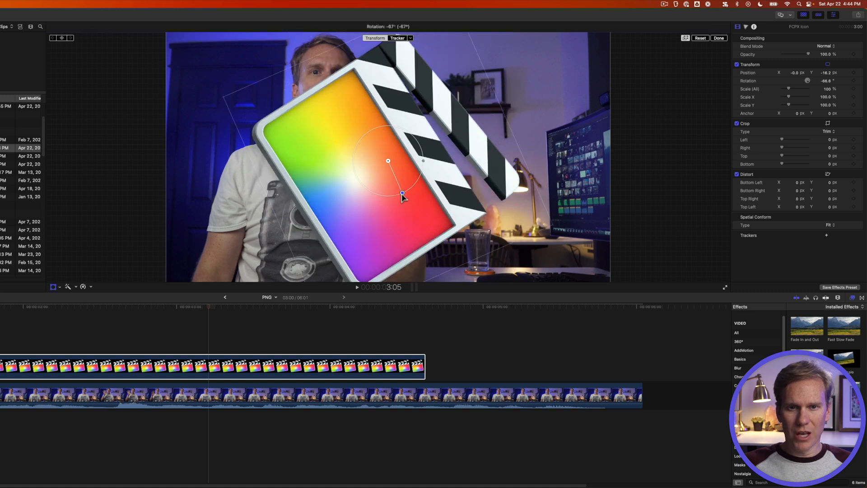
pyautogui.moveTo(402, 194); pyautogui.dragTo(401, 159)
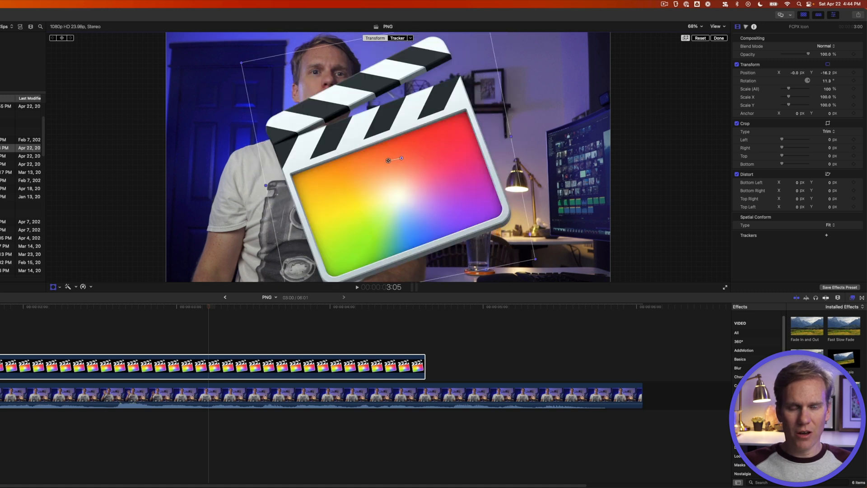
pyautogui.moveTo(533, 259); pyautogui.dragTo(453, 206)
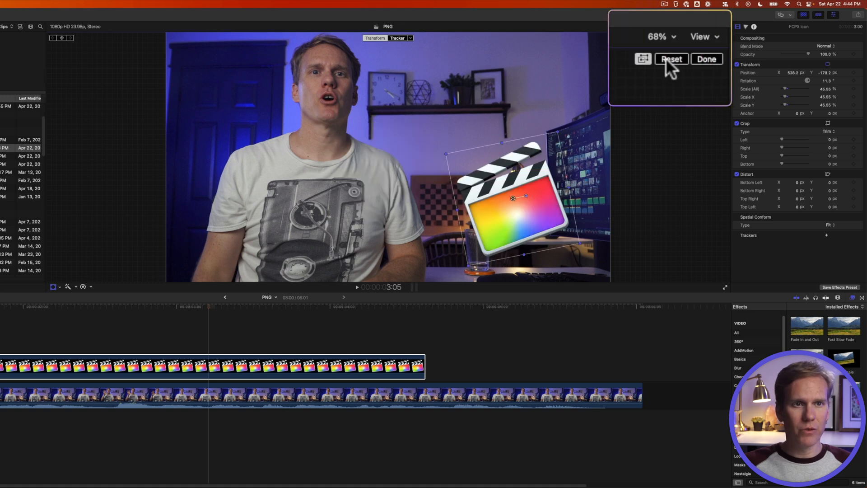
pyautogui.moveTo(700, 72)
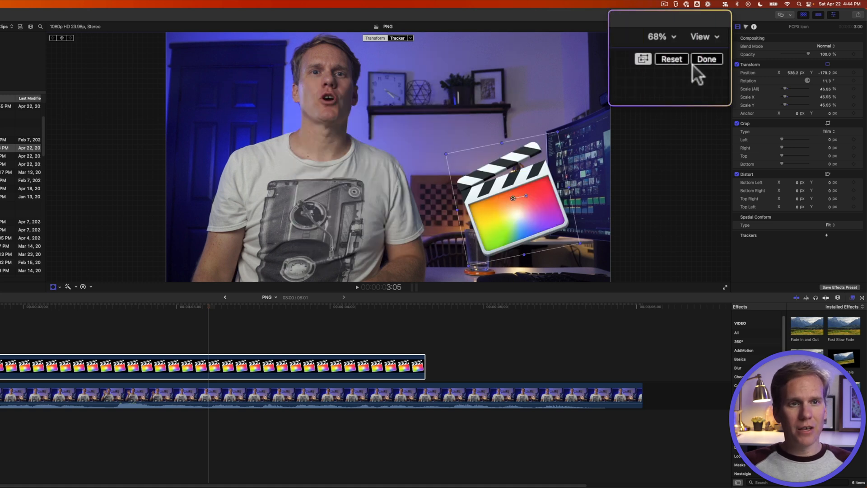
pyautogui.click(706, 59)
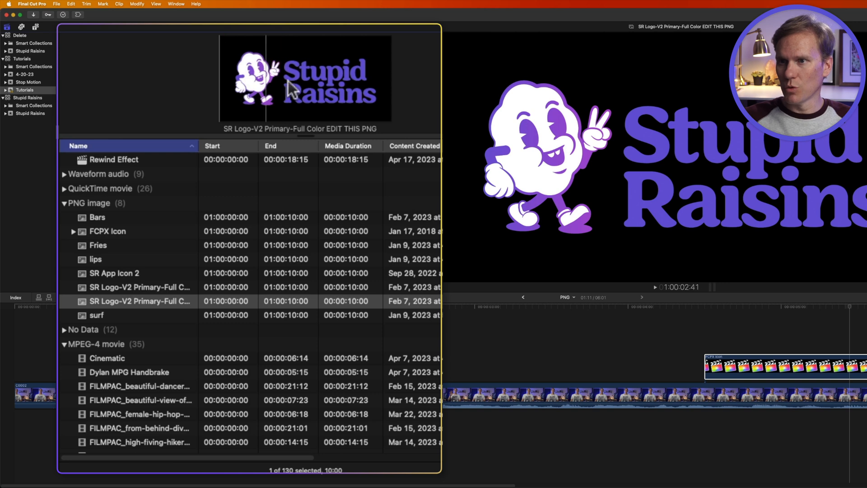
# - Reveal the Stupid Raisins logo PNG in Finder and open it with Preview
pyautogui.click(140, 302)
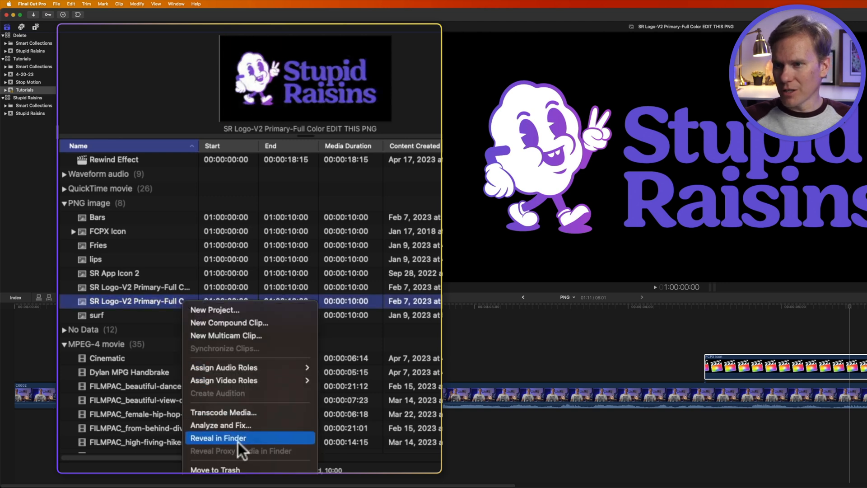
pyautogui.click(220, 437)
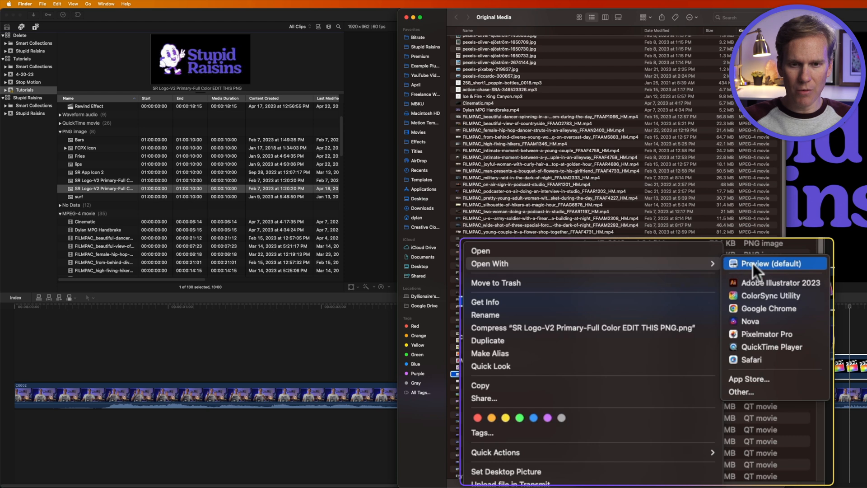
pyautogui.click(773, 264)
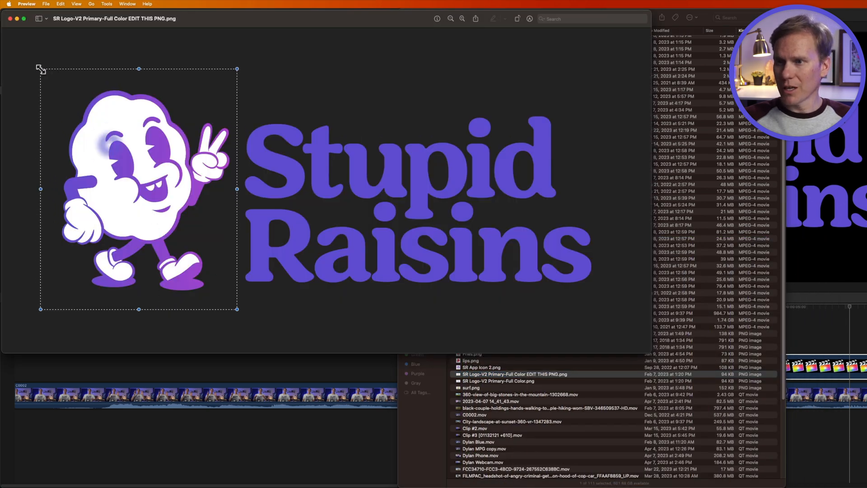
# - Clear the selection drawn around the mascot in Preview
pyautogui.press('Delete')
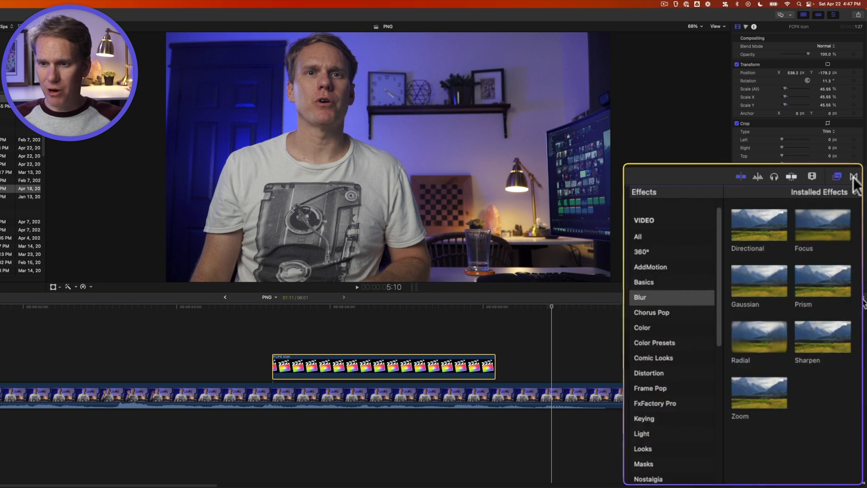
# - Apply the Movements > Spin transition to the icon clip with Direction set to Out
pyautogui.click(851, 177)
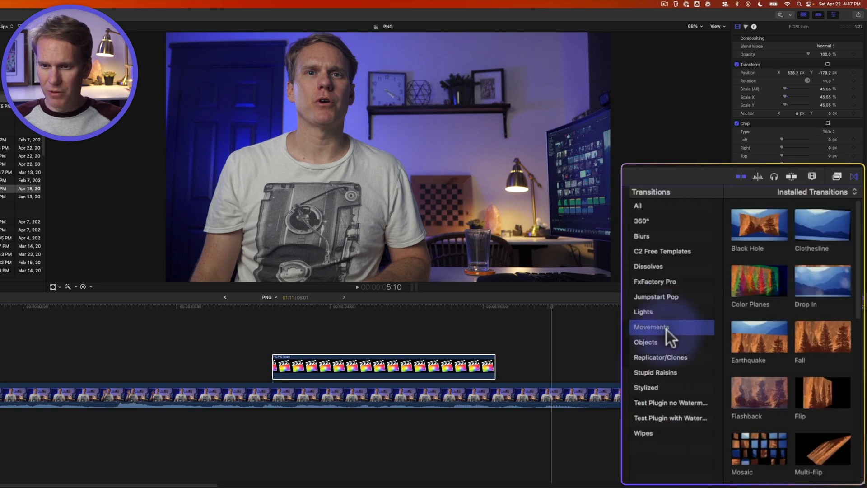
pyautogui.click(652, 327)
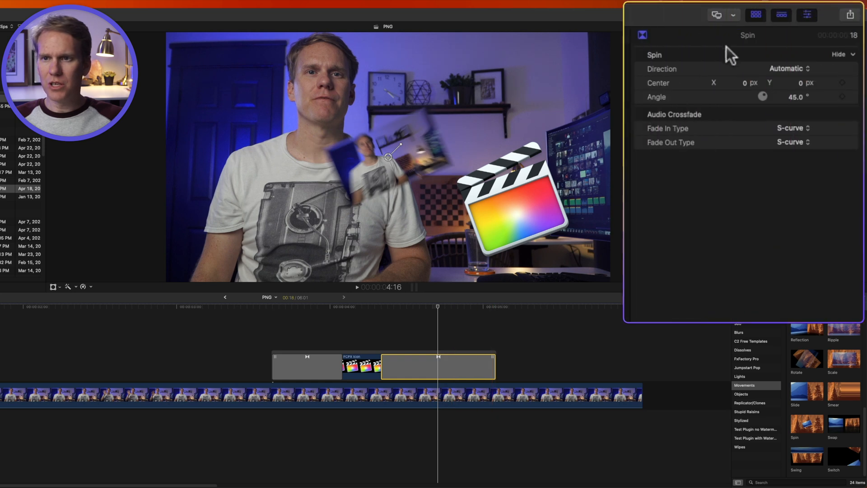
pyautogui.click(787, 69)
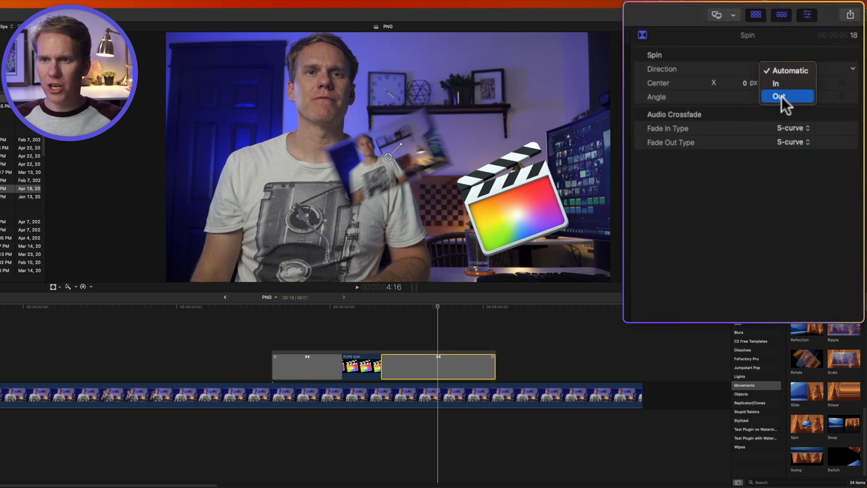
pyautogui.click(778, 96)
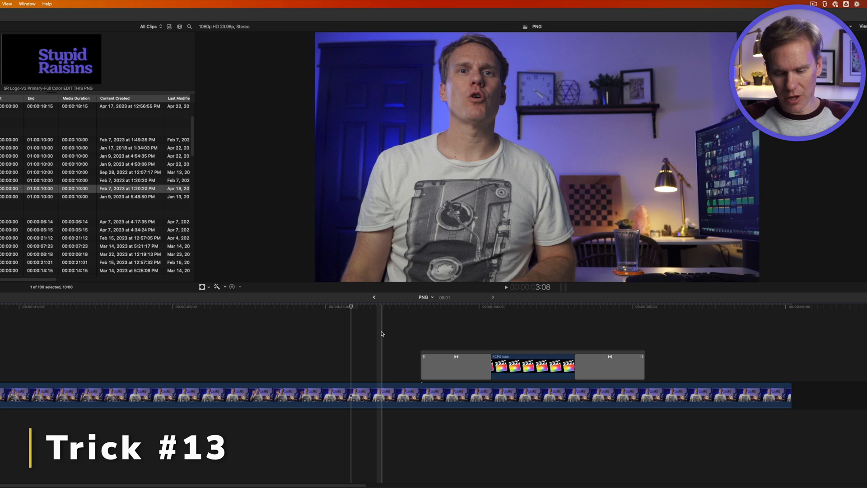
# - Import the Circle PNG Sequence, select all 300 circle frames and append them to the timeline
pyautogui.press('cmd+i')
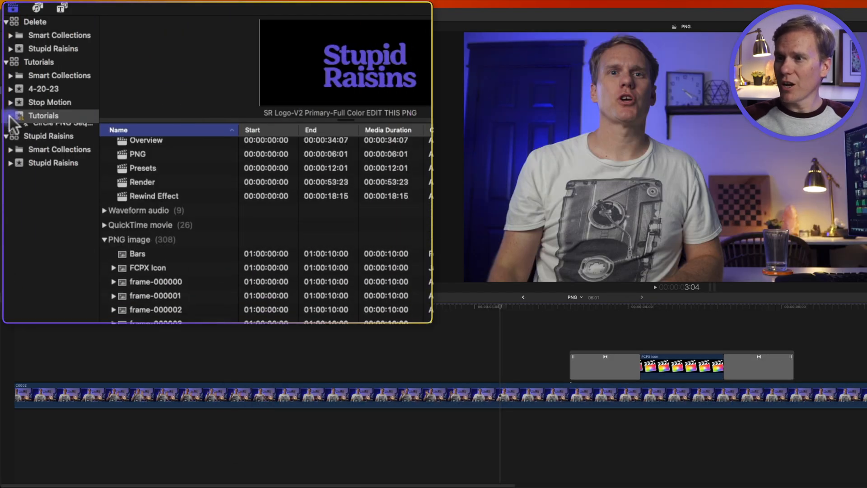
pyautogui.click(63, 129)
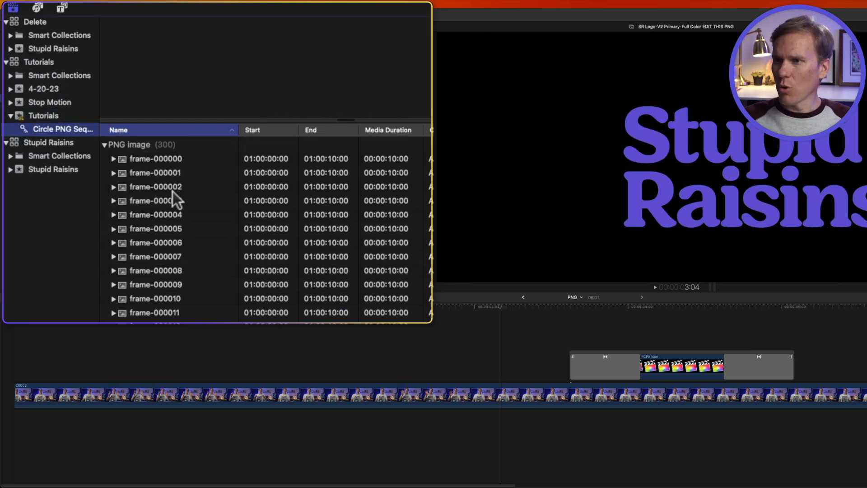
pyautogui.click(155, 158)
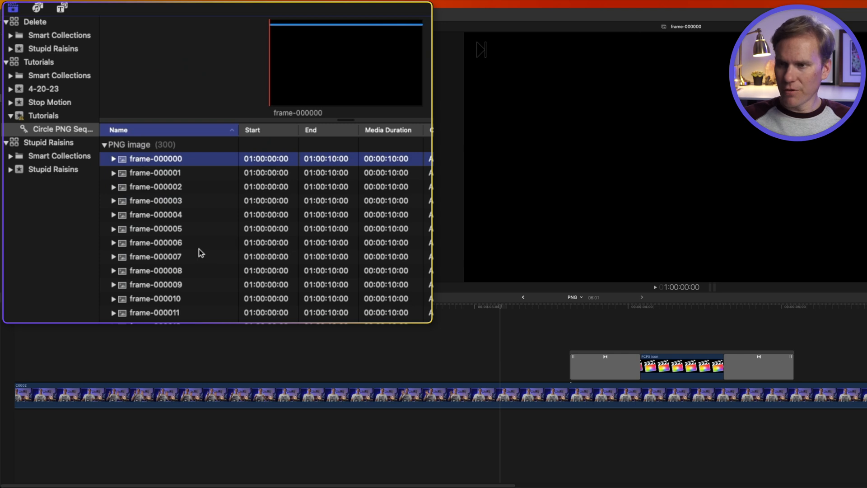
pyautogui.press('cmd+a')
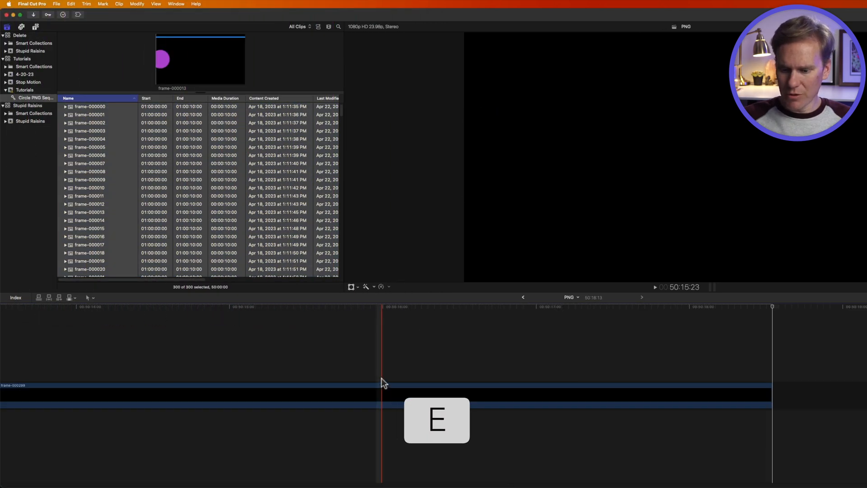
pyautogui.press('shift+z')
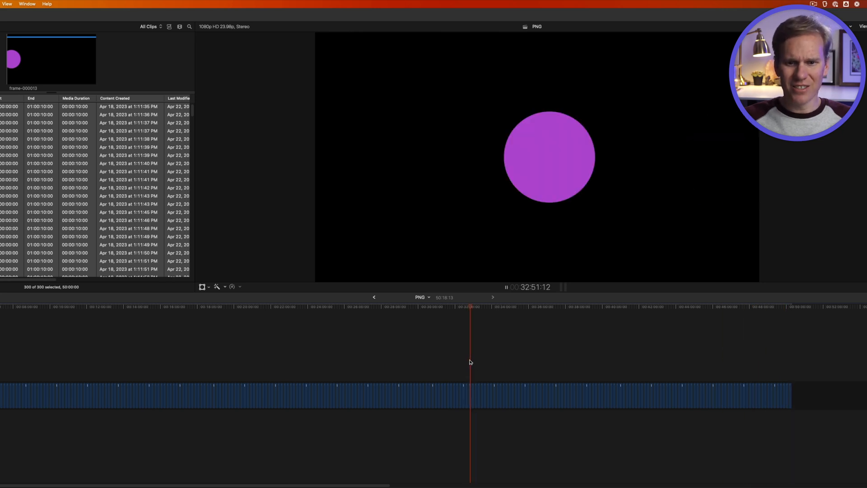
# - Shorten the duration of every timeline frame and play the sequence as a moving purple circle
pyautogui.press('Cmd+A')
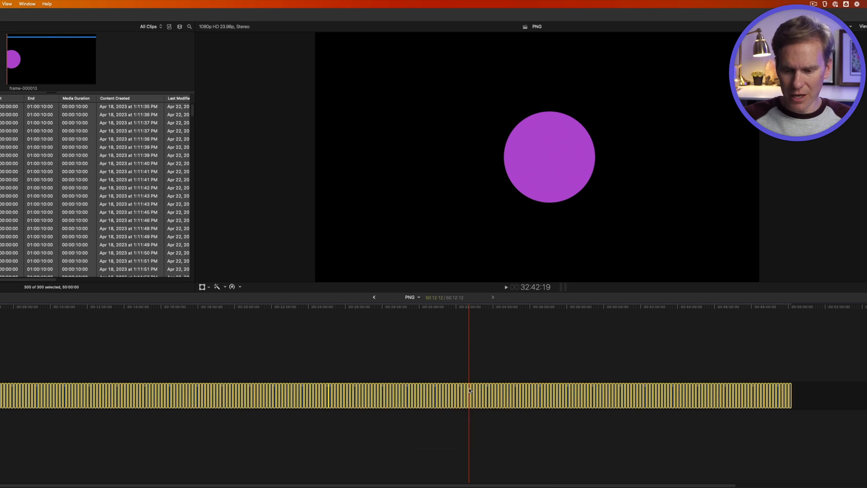
pyautogui.press('ctrl+d')
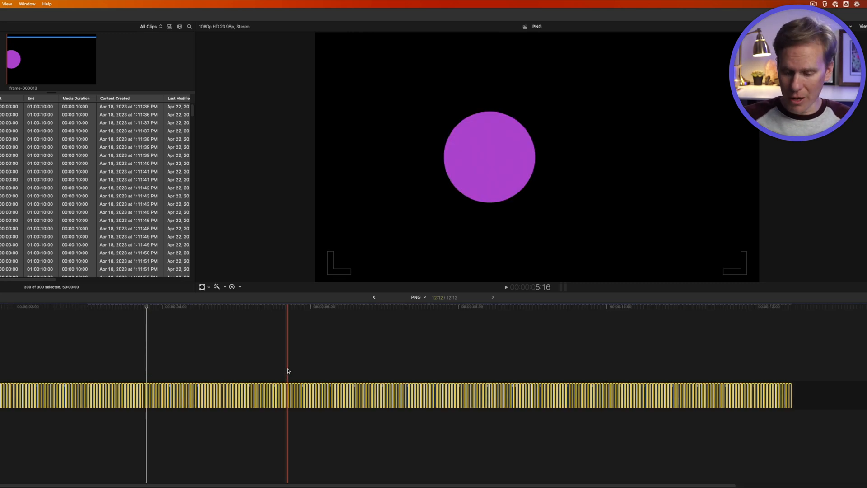
pyautogui.press('Alt+g')
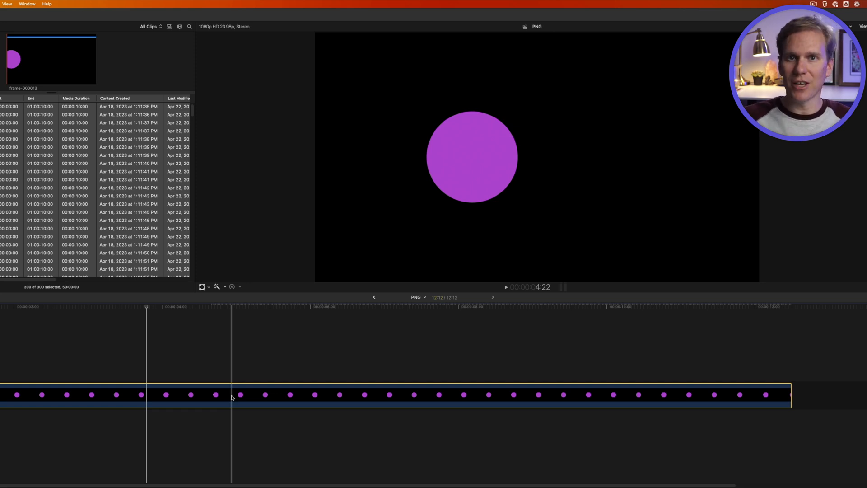
pyautogui.press('space')
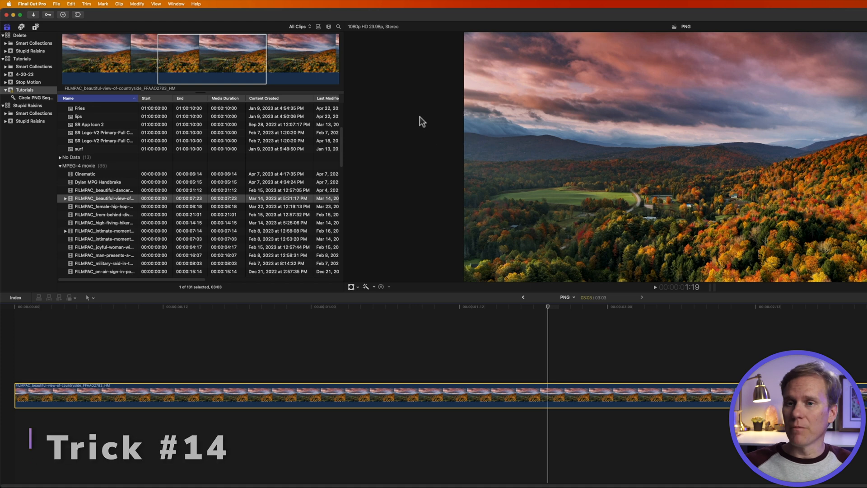
# - Place a Lower Third Fun title over the countryside clip reading STUPID RAISINS
pyautogui.click(62, 47)
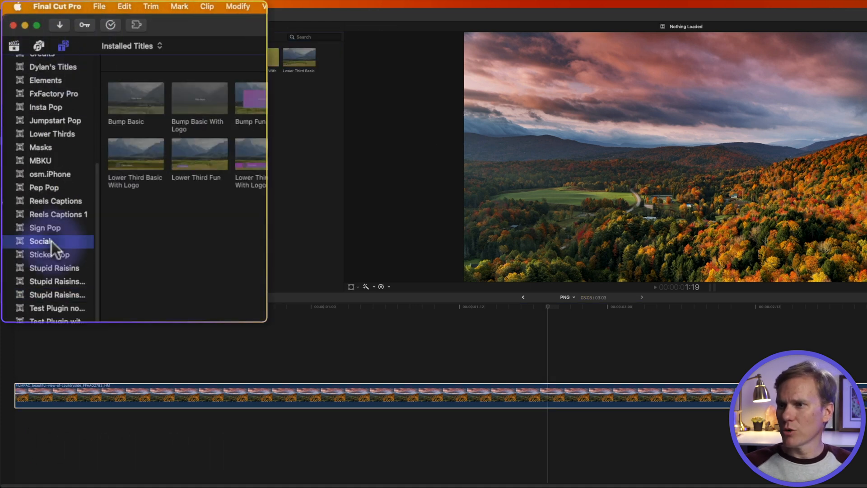
pyautogui.moveTo(199, 154); pyautogui.dragTo(185, 345)
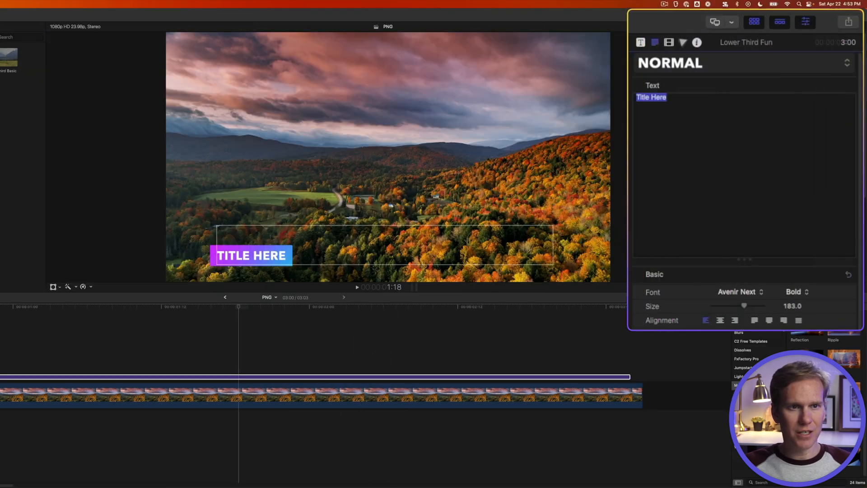
pyautogui.write('STUPID R')
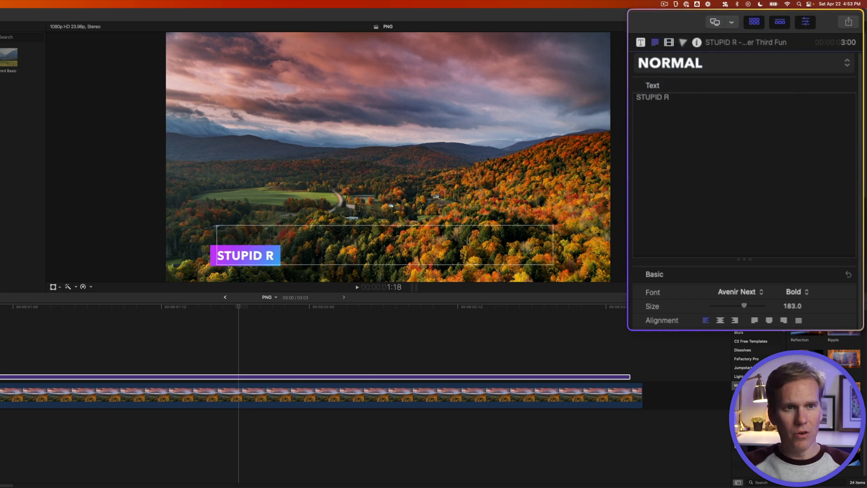
# - Give the title a new font and pick a purple first gradient colour in its published parameters
pyautogui.click(737, 291)
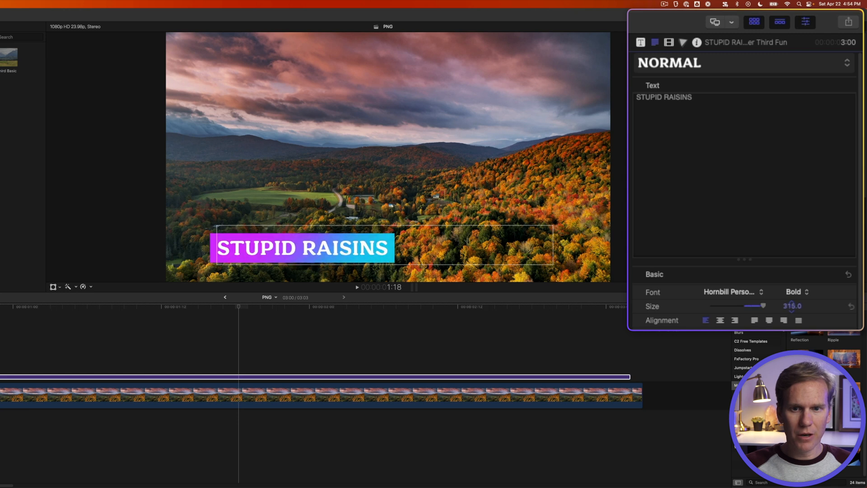
pyautogui.click(640, 41)
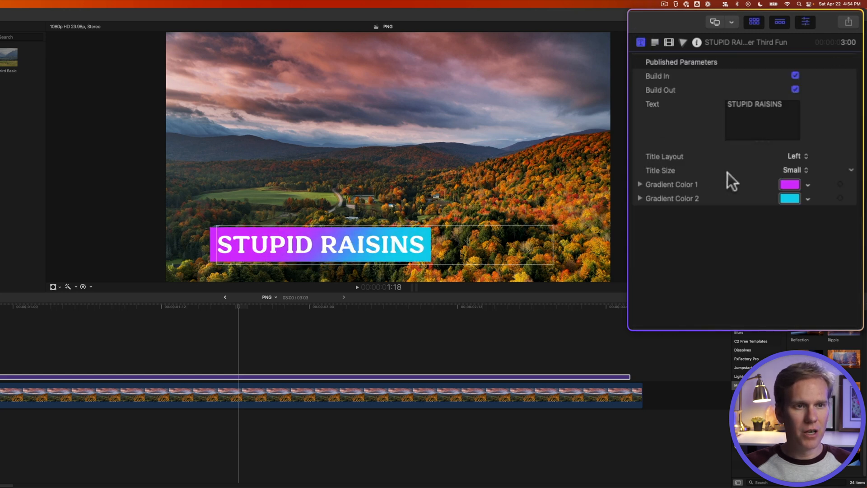
pyautogui.click(789, 184)
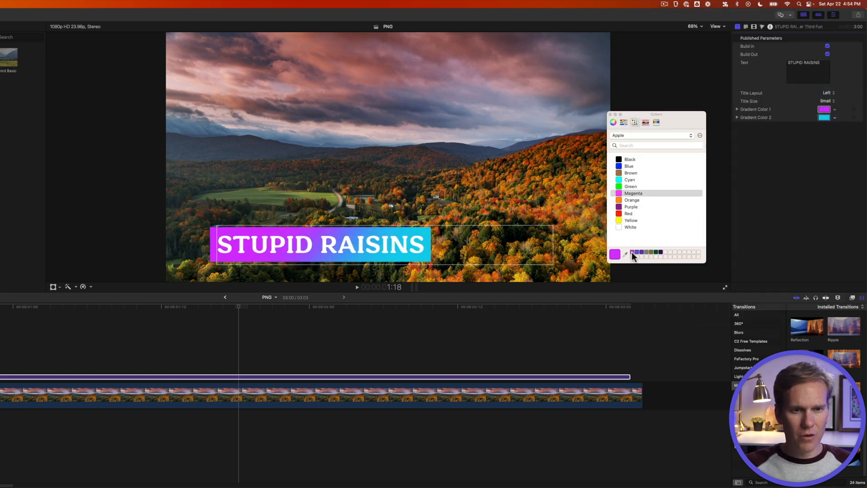
pyautogui.click(654, 253)
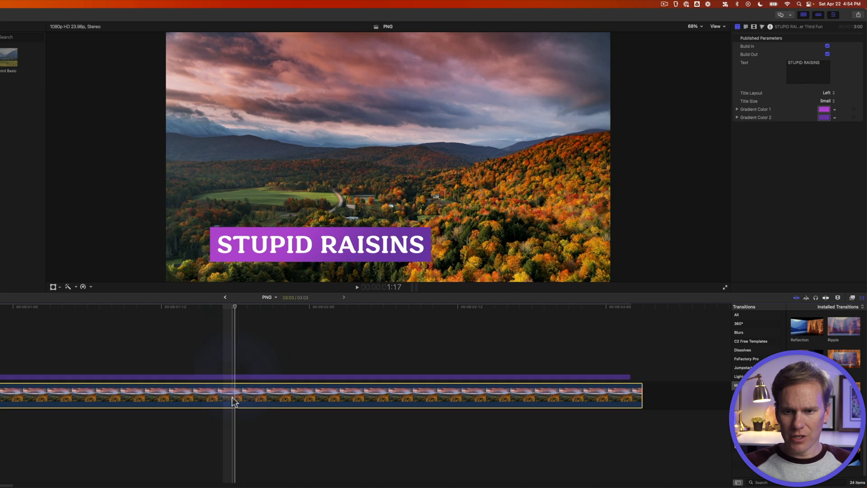
# - Disable the landscape clip behind the title and start adding a share destination
pyautogui.press('v')
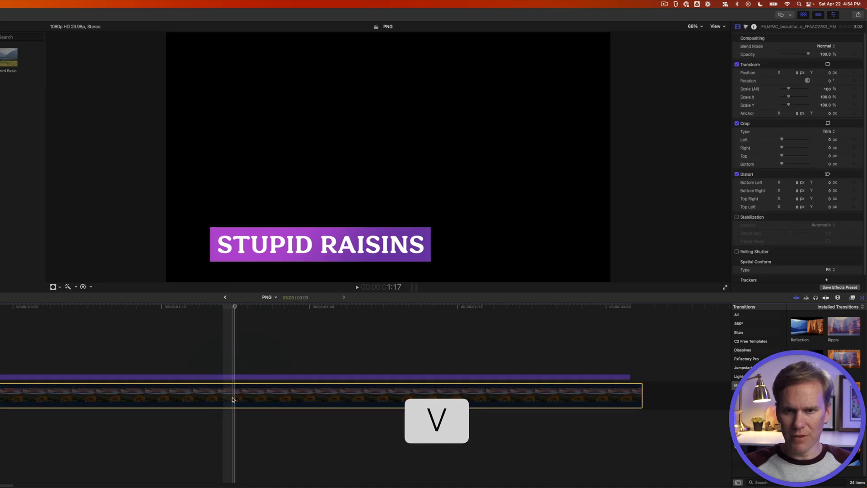
pyautogui.click(856, 19)
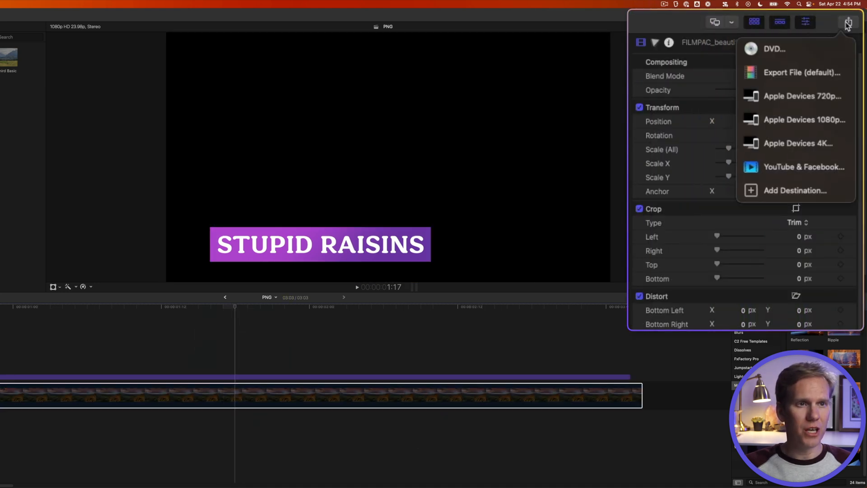
pyautogui.click(794, 190)
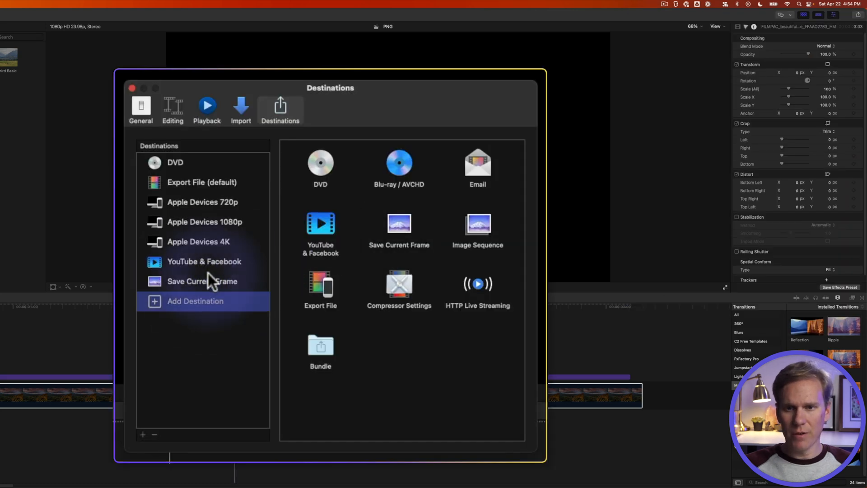
# - Add a Save Current Frame destination with its export format set to PNG Image
pyautogui.click(208, 282)
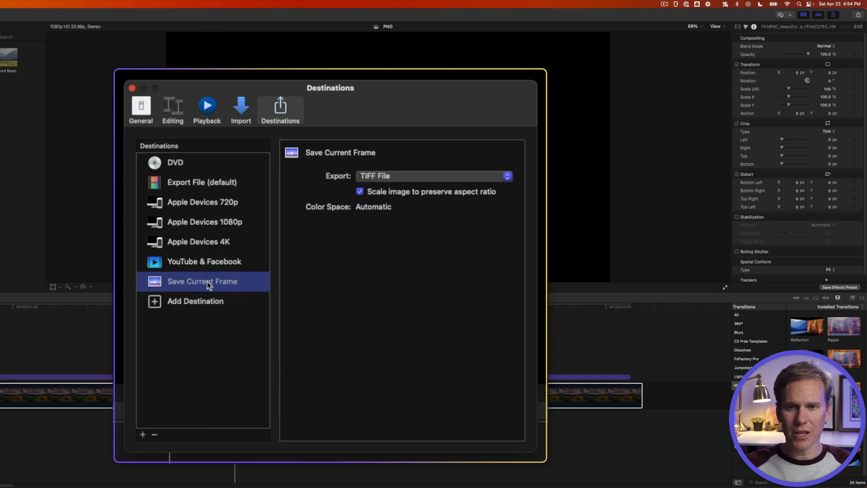
pyautogui.click(433, 176)
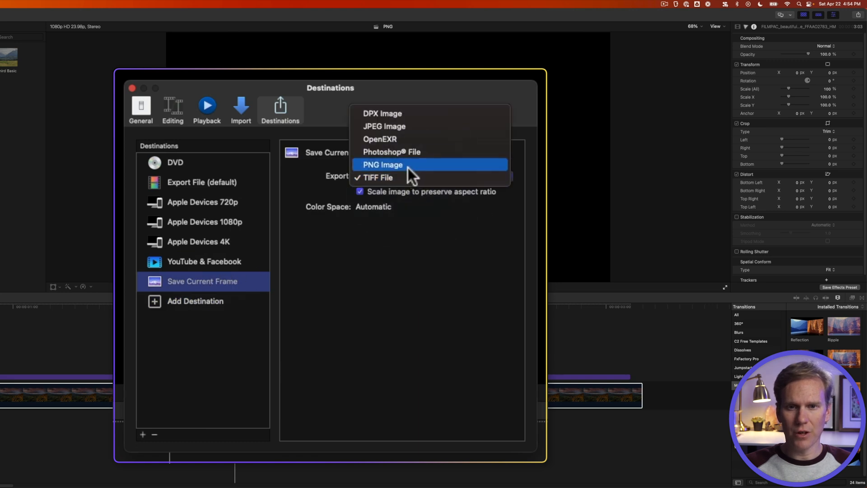
pyautogui.click(382, 165)
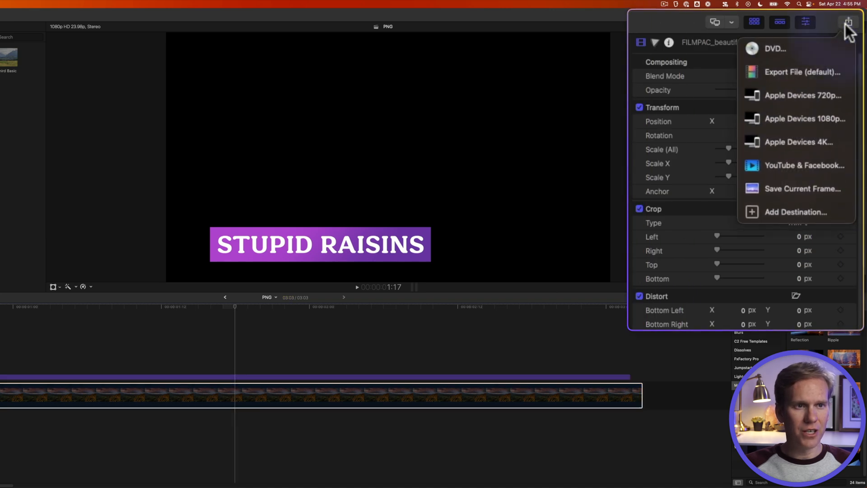
# - Share the current frame as Lower Third.png into the PNG folder
pyautogui.click(802, 188)
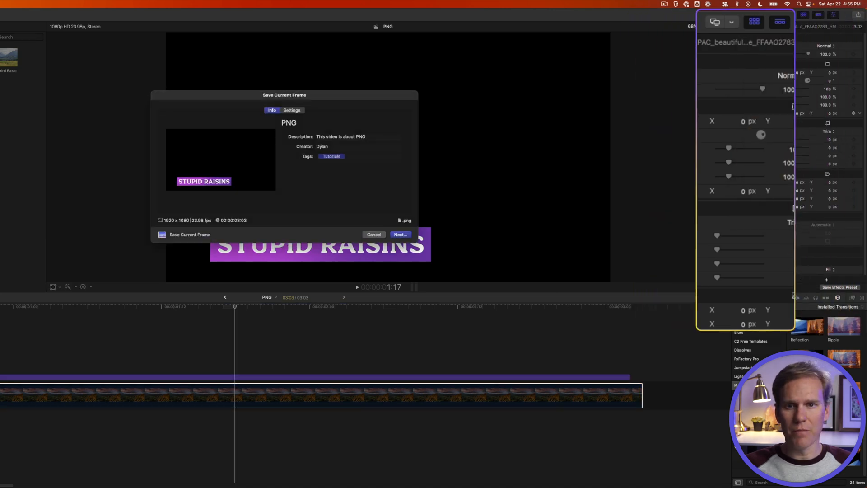
pyautogui.click(400, 235)
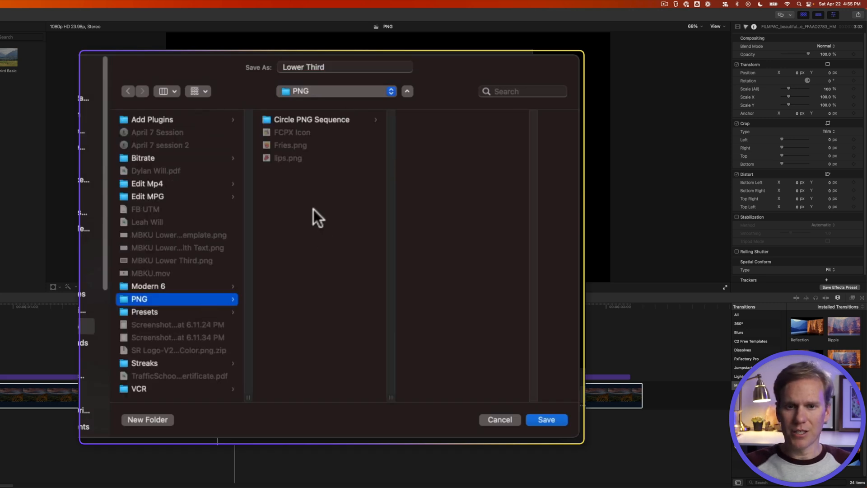
pyautogui.click(547, 419)
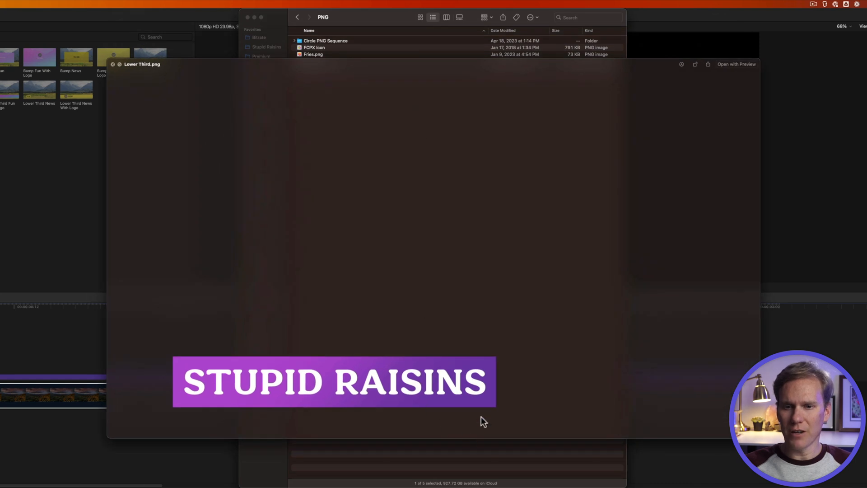
pyautogui.moveTo(334, 108)
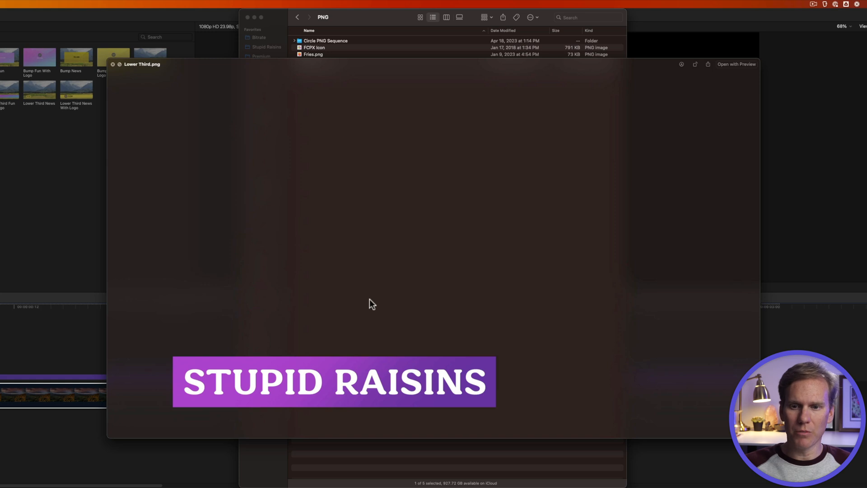
# - Close the Finder preview of Lower Third.png after checking the title on transparency
pyautogui.click(116, 66)
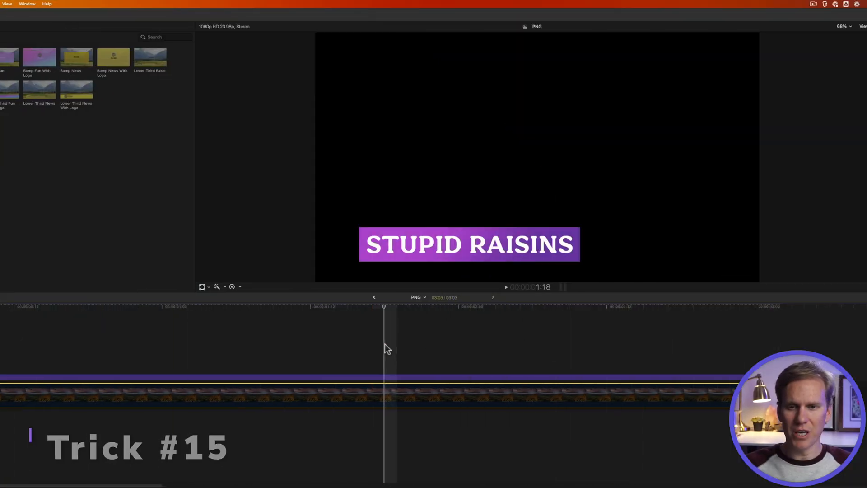
# - Add an Image Sequence export destination to Final Cut Pro's share destinations
pyautogui.click(857, 22)
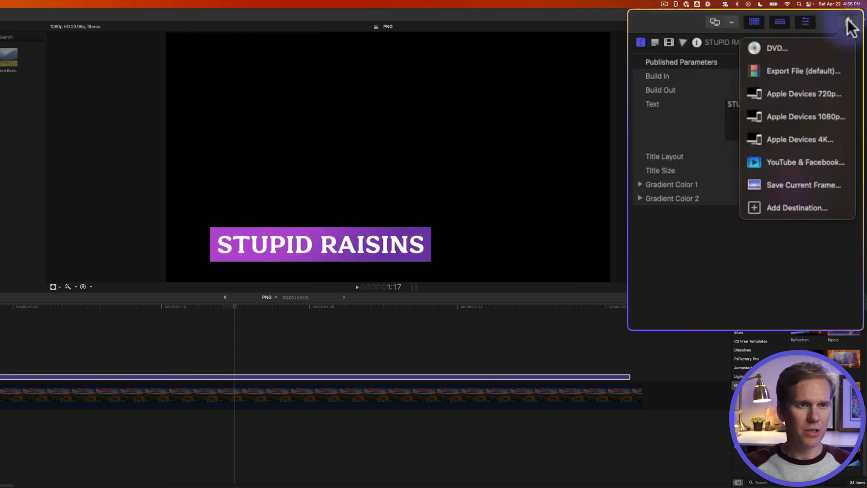
pyautogui.click(796, 208)
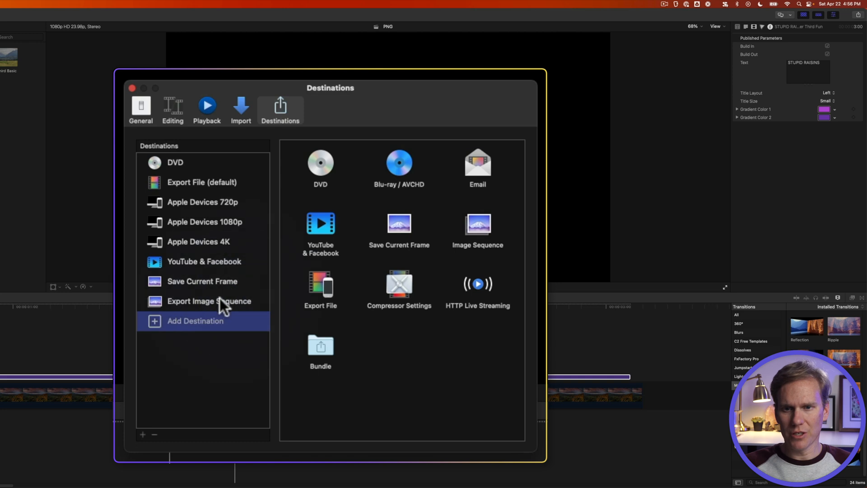
pyautogui.click(209, 301)
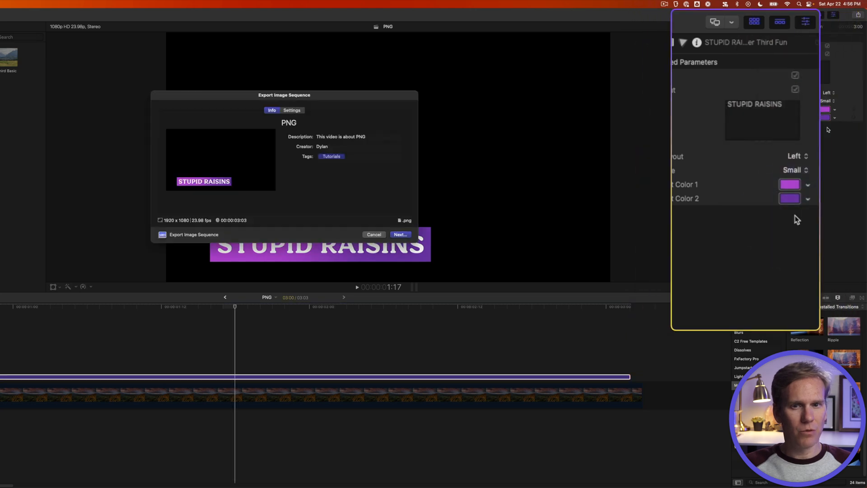
# - Save the image sequence as Lower Third Sequence into a new Sequence folder inside PNG
pyautogui.click(400, 234)
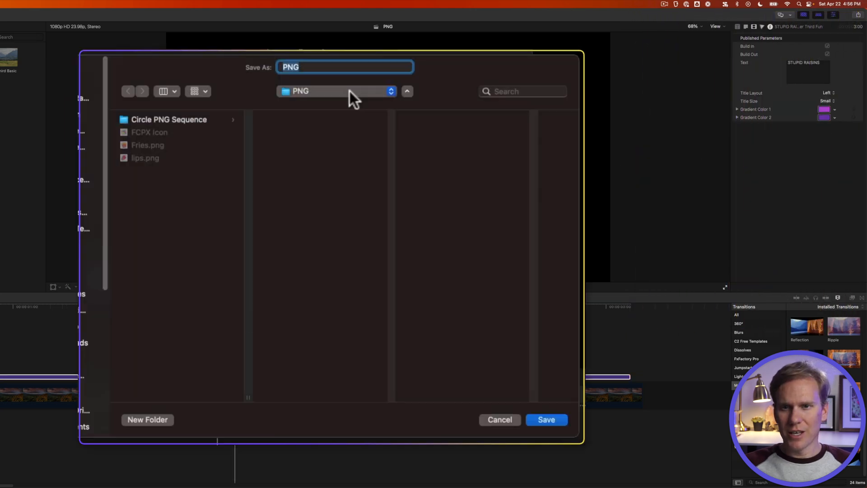
pyautogui.write('Lower Third Se')
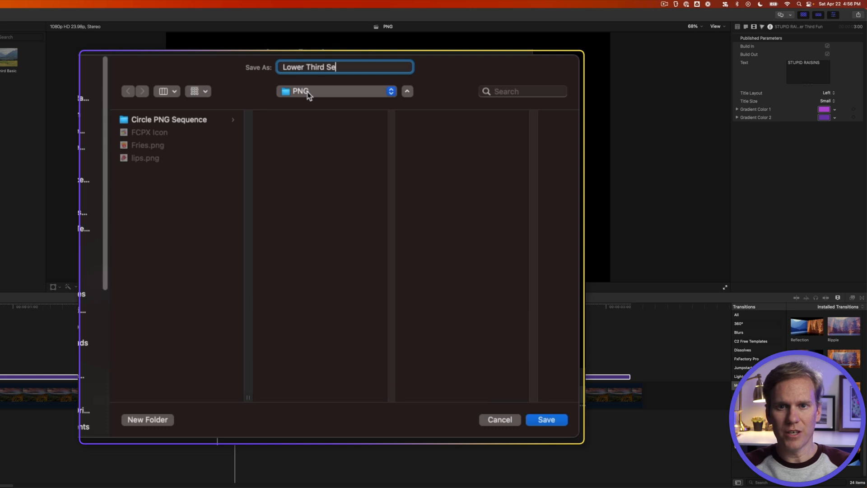
pyautogui.click(147, 419)
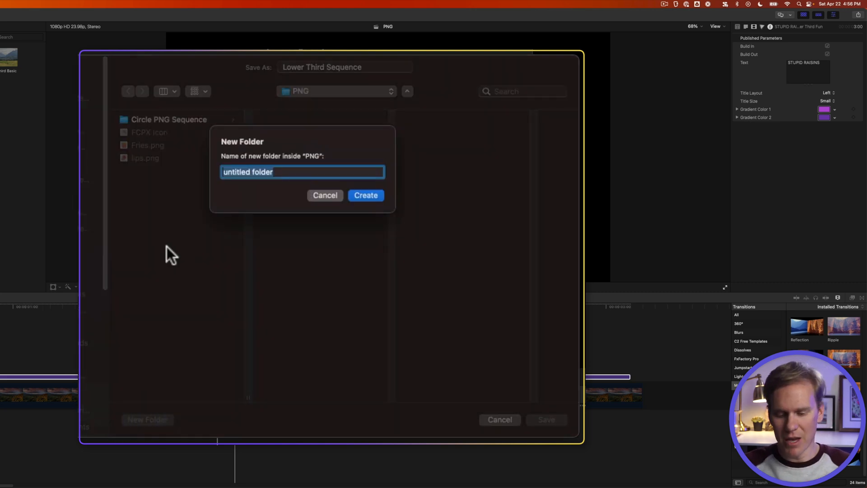
pyautogui.click(366, 195)
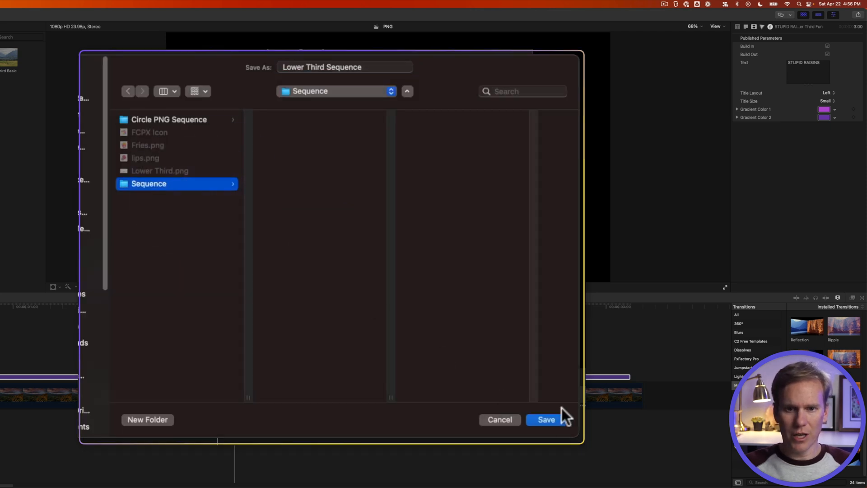
pyautogui.click(546, 419)
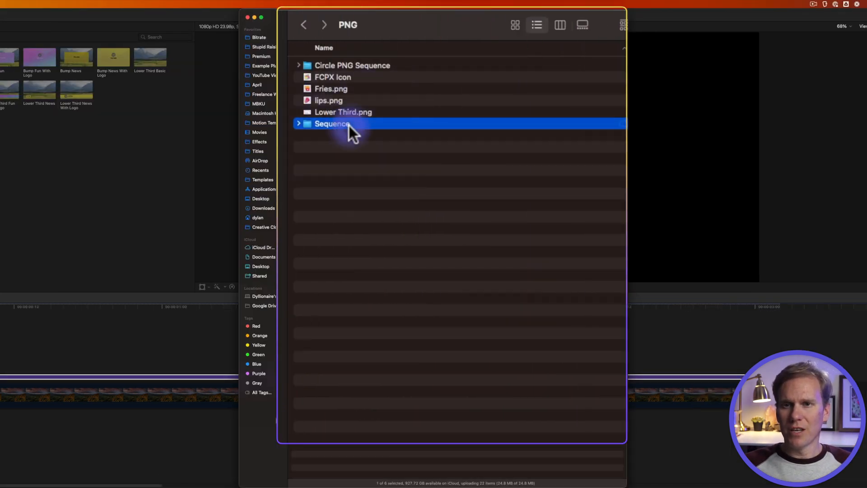
# - Browse into Sequence > Lower Third Sequence in Finder to view the numbered frame PNGs
pyautogui.doubleClick(332, 124)
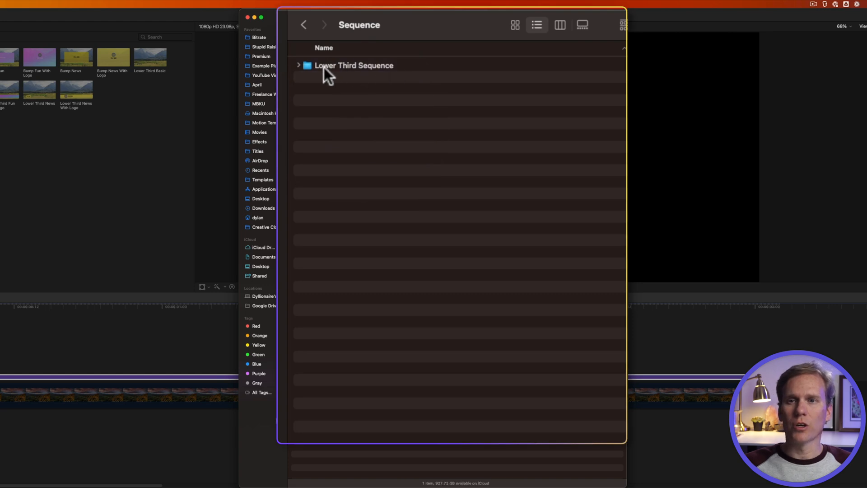
pyautogui.doubleClick(354, 65)
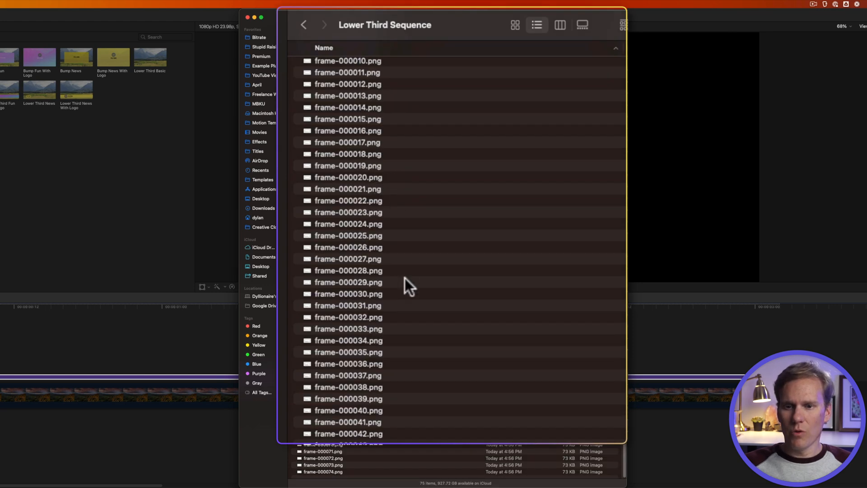